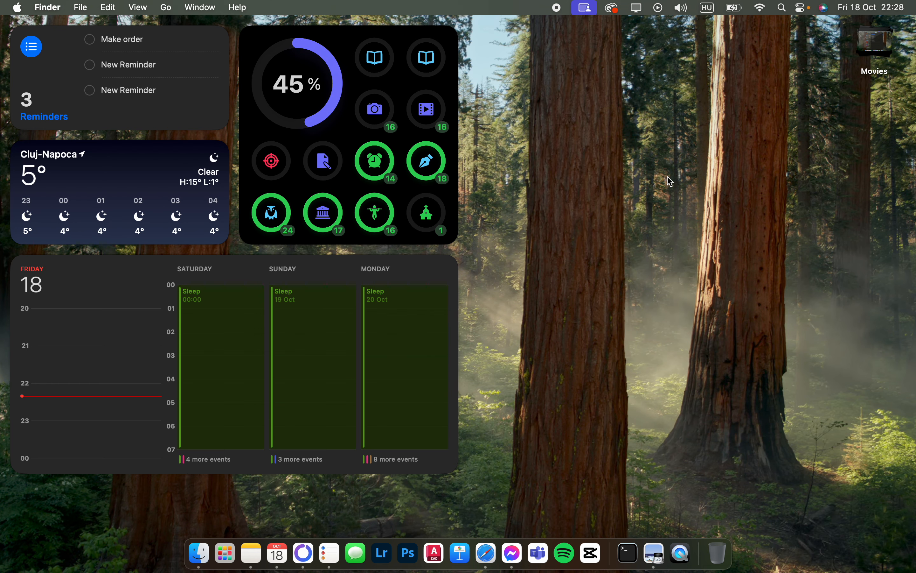
pyautogui.moveTo(626, 190)
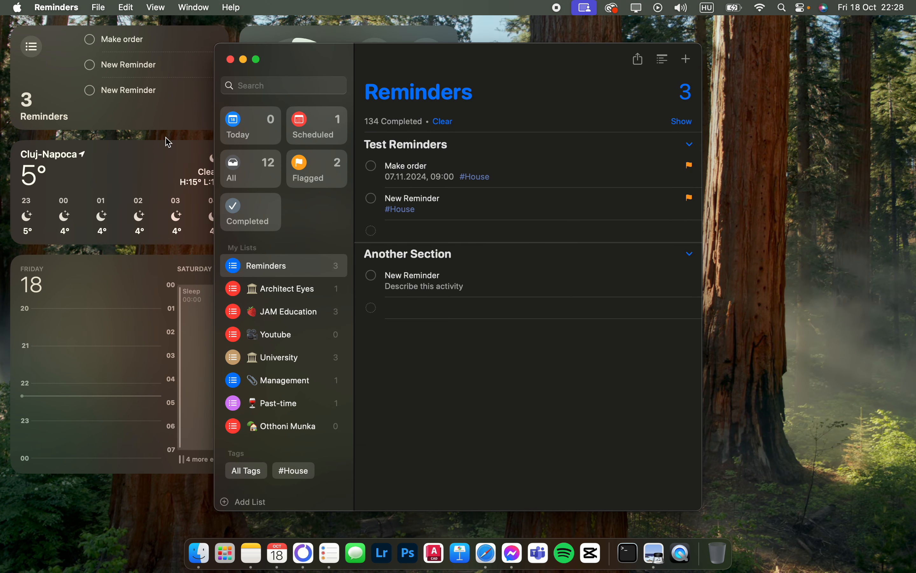
pyautogui.moveTo(565, 183)
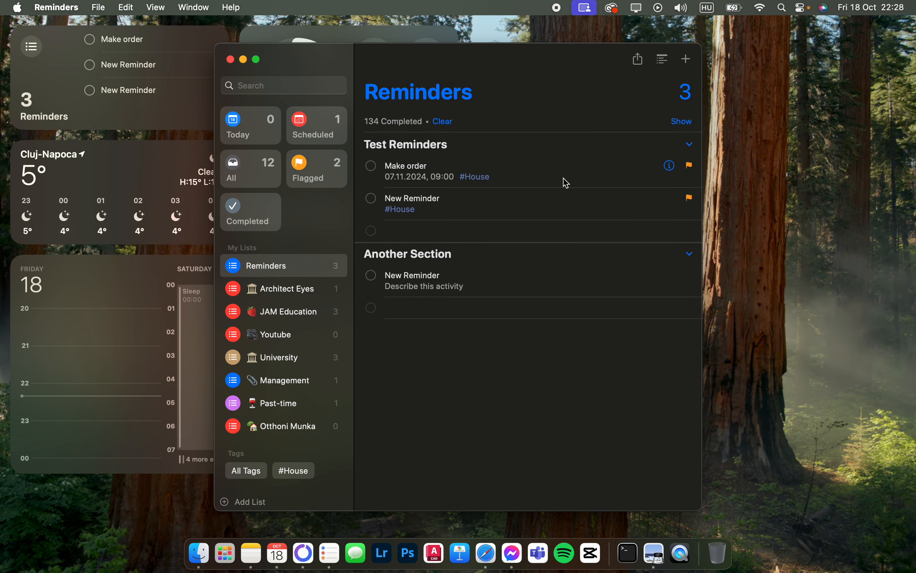
# Step: Show the details of the 'Make order' reminder via its info button
pyautogui.click(669, 165)
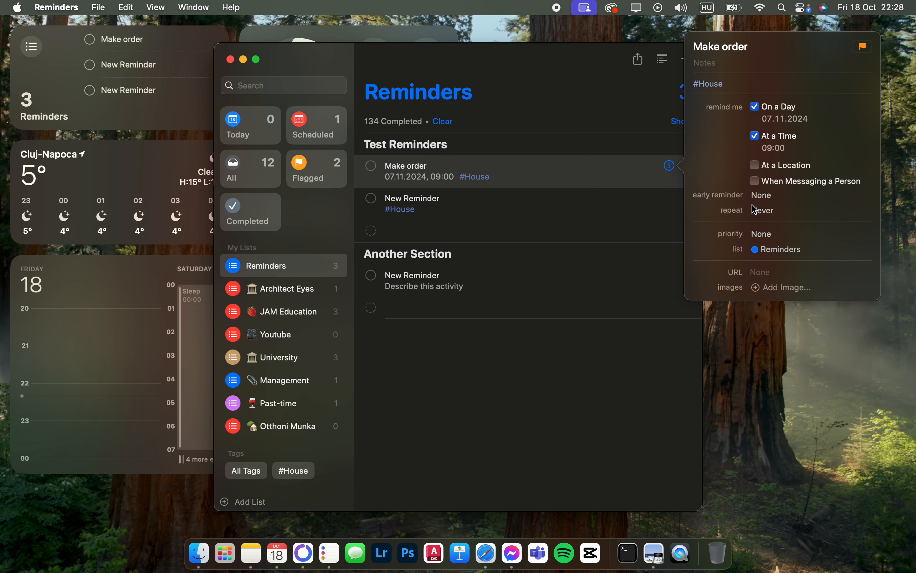
pyautogui.moveTo(767, 275)
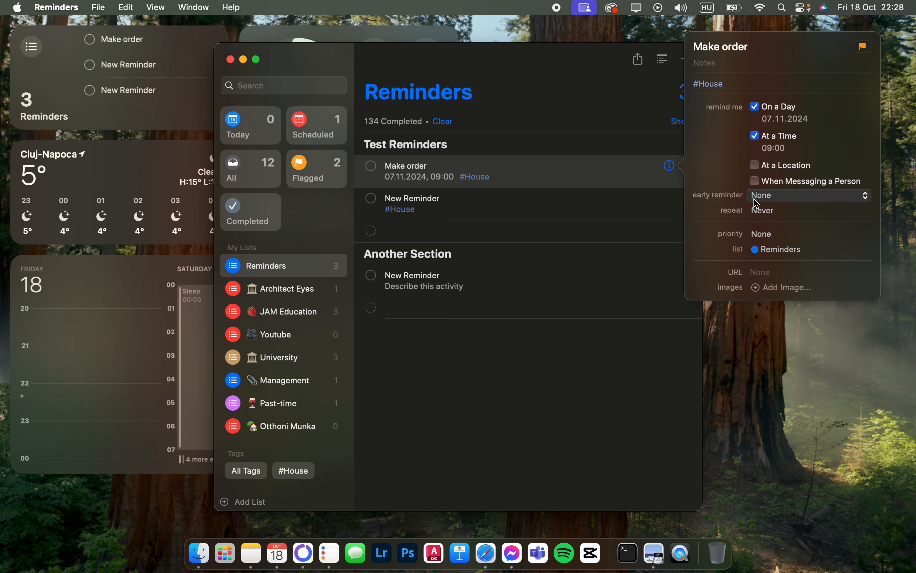
pyautogui.moveTo(772, 199)
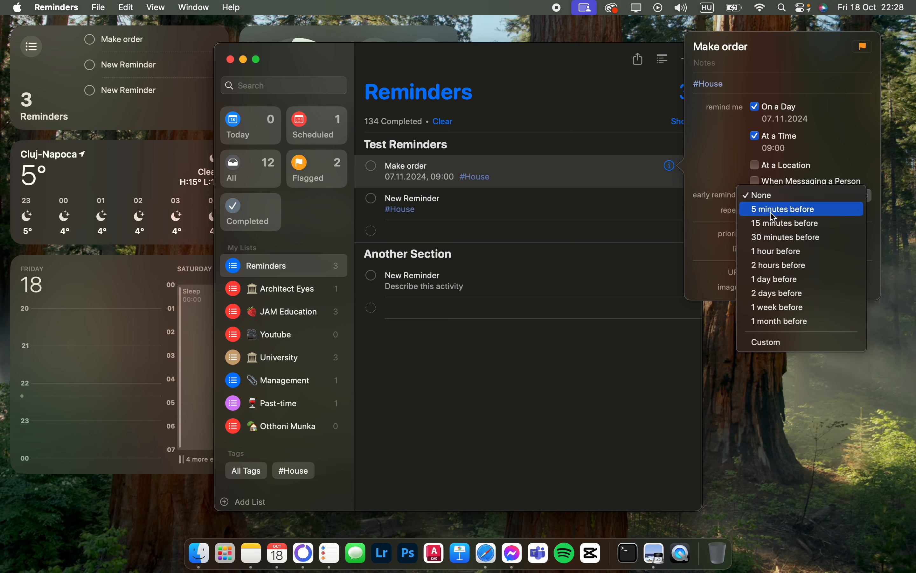
pyautogui.moveTo(783, 236)
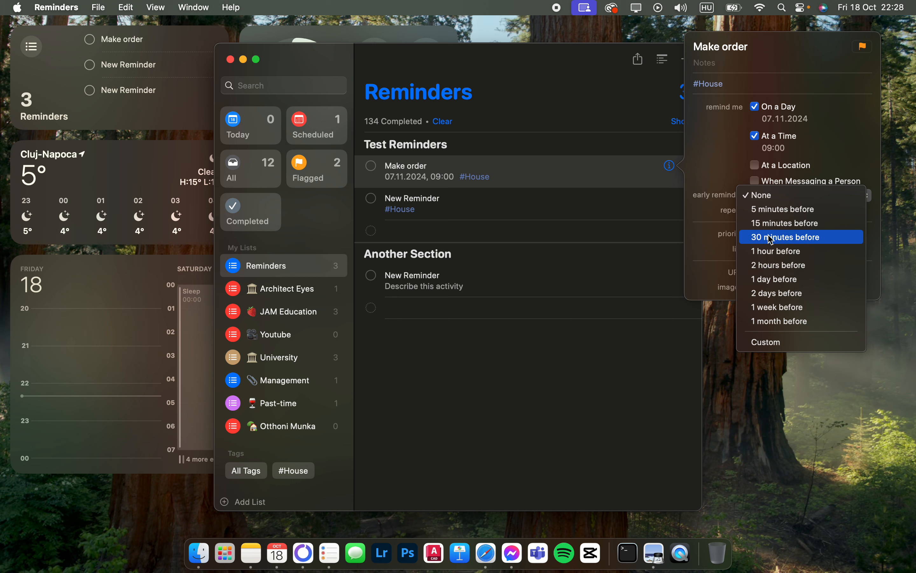
pyautogui.moveTo(824, 366)
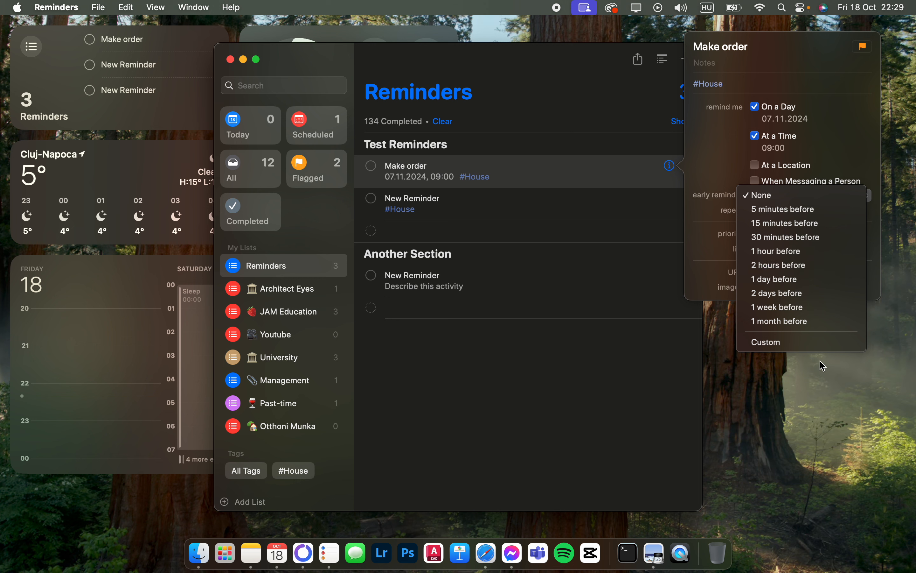
pyautogui.moveTo(717, 337)
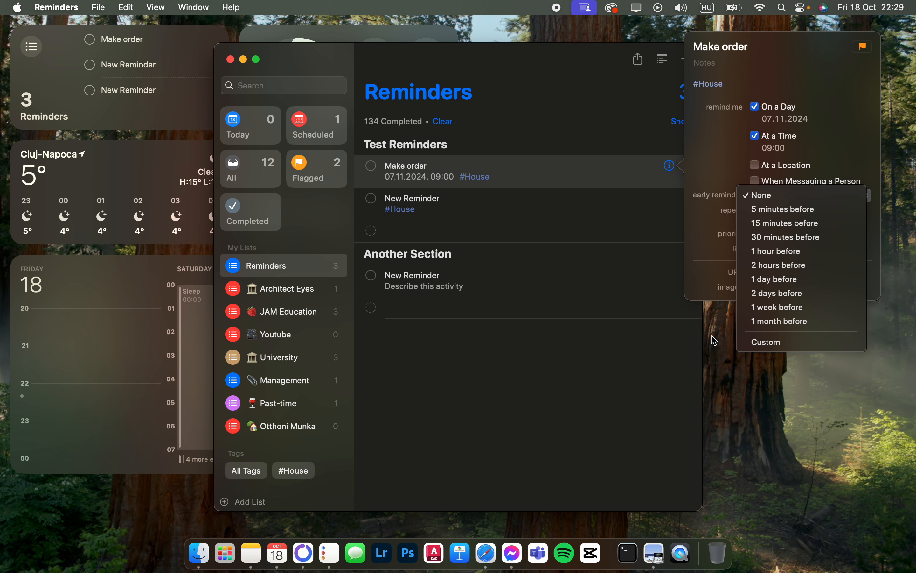
pyautogui.moveTo(793, 264)
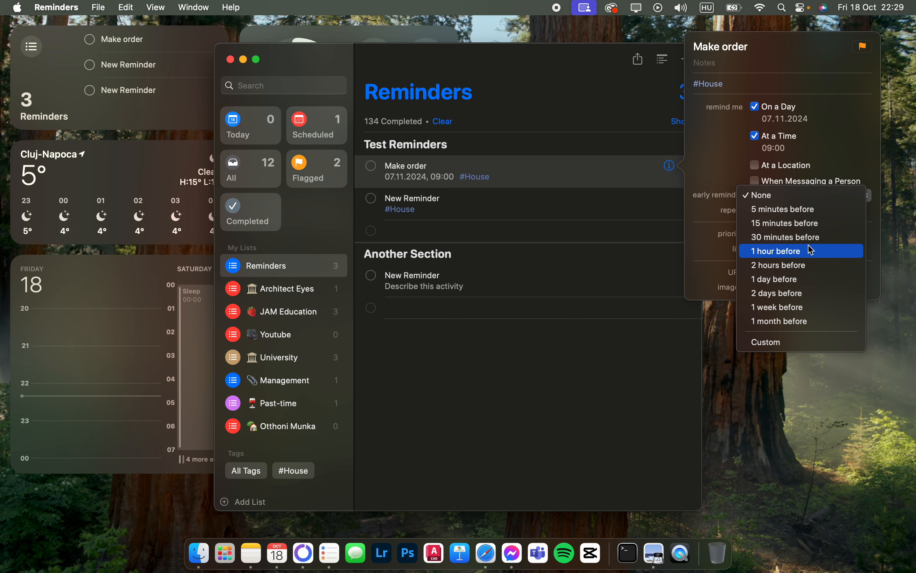
pyautogui.moveTo(769, 278)
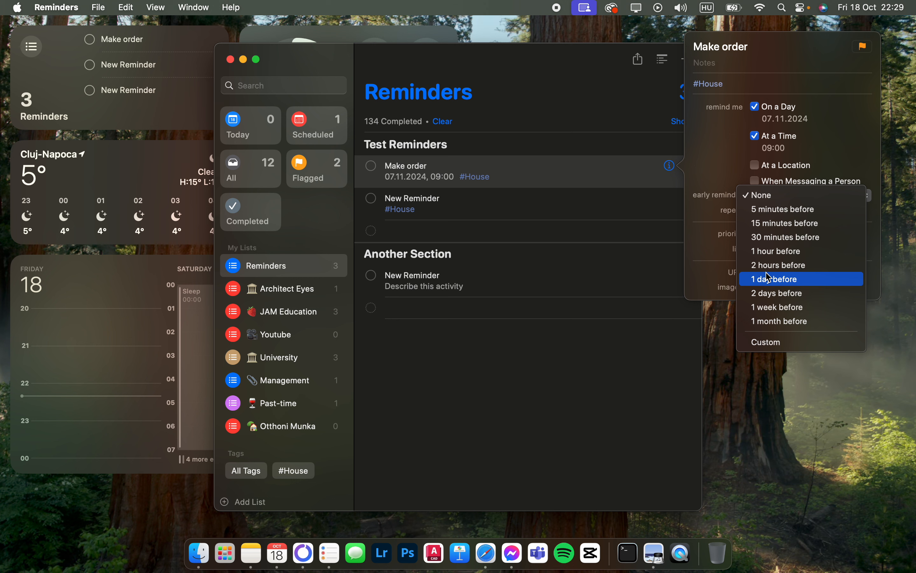
pyautogui.moveTo(463, 328)
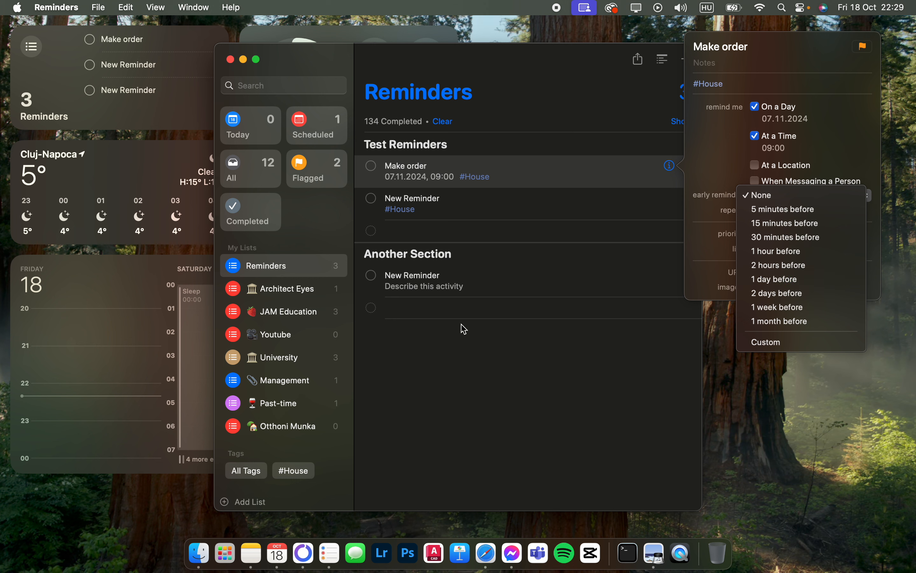
pyautogui.moveTo(509, 394)
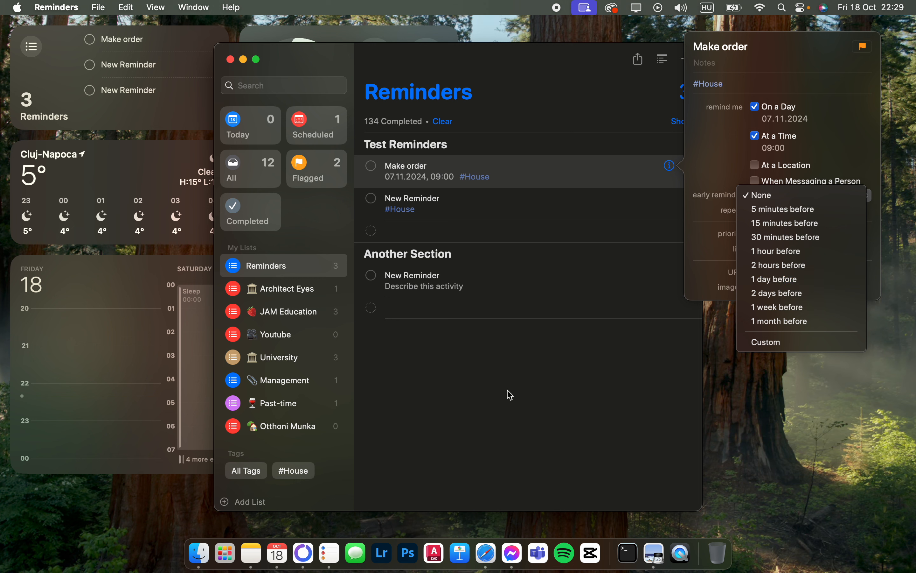
pyautogui.moveTo(717, 155)
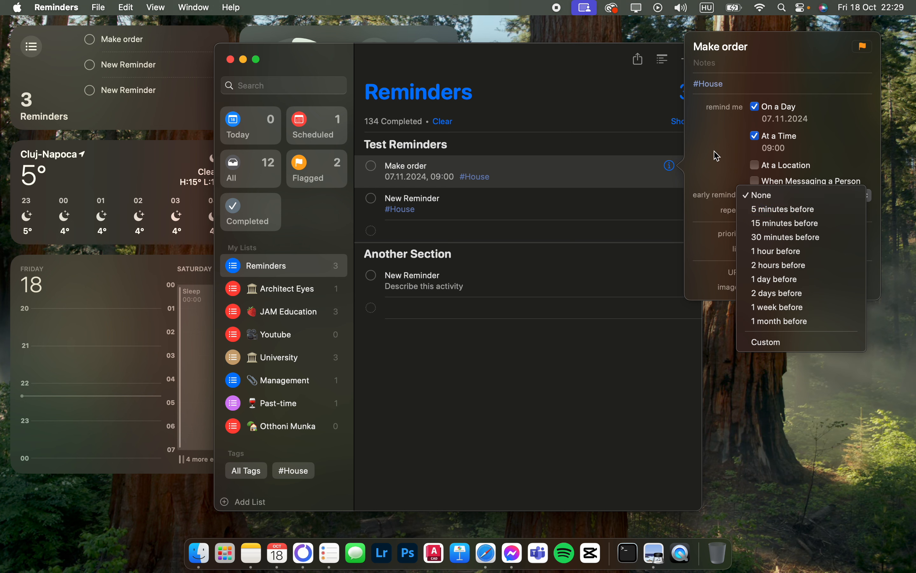
# Step: Leave the early reminder at None and close the 'Make order' details
pyautogui.click(762, 195)
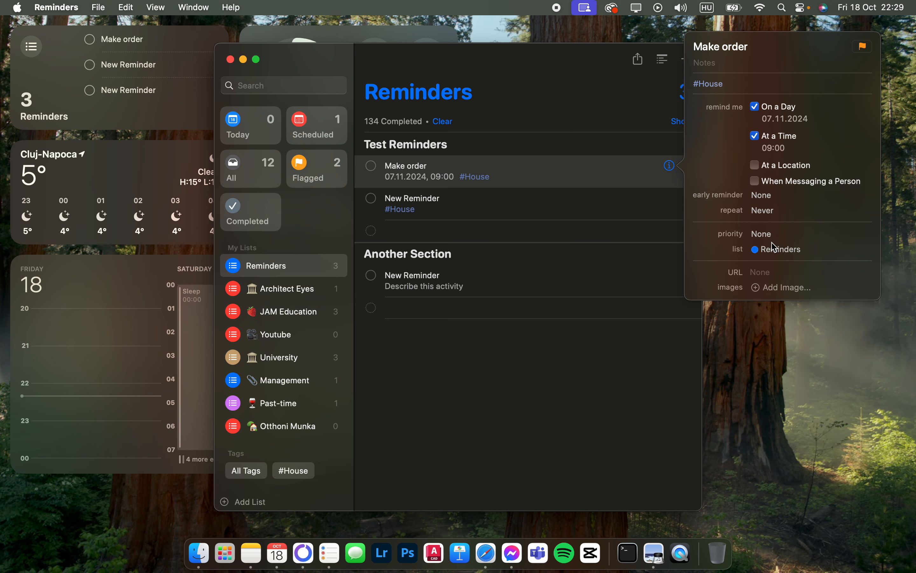
pyautogui.click(627, 240)
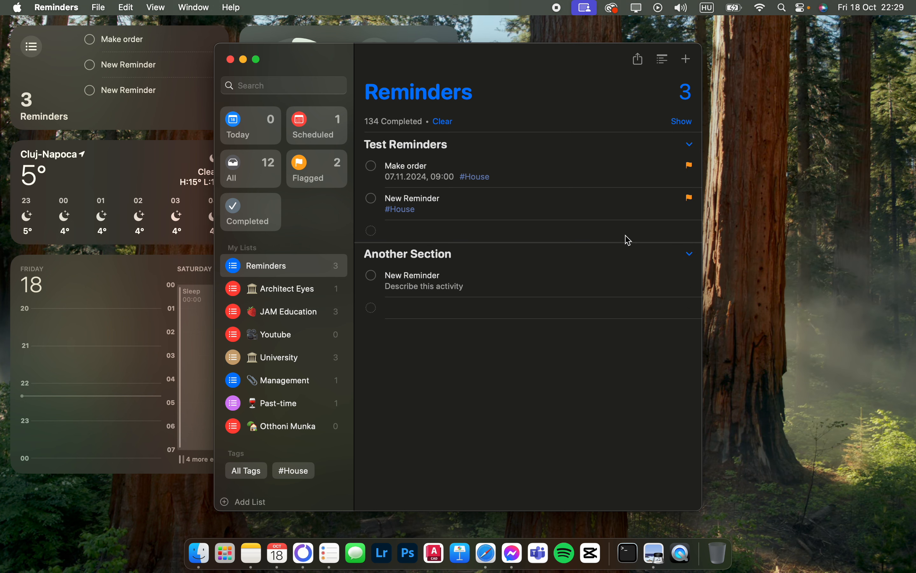